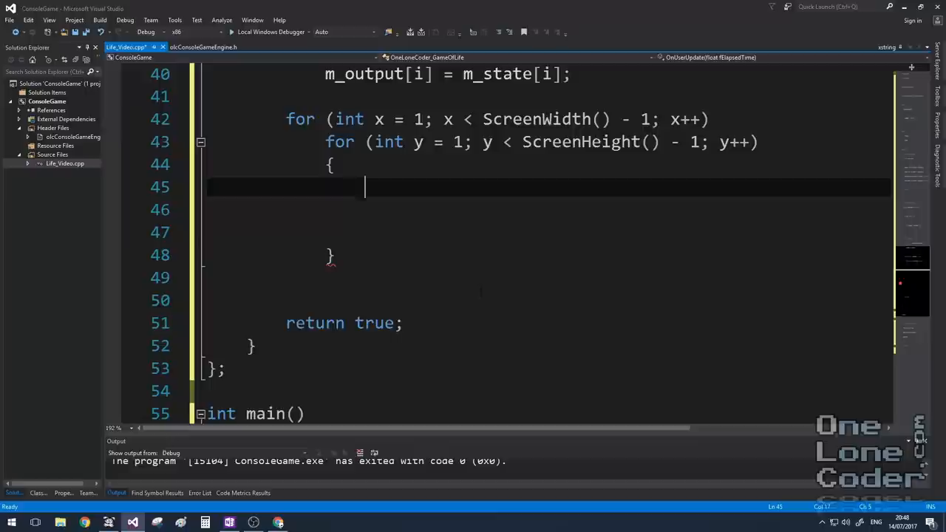
# Write int nNeighbours as the sum of cell() at the eight offsets around (x, y).
pyautogui.write('int nNeighbours = c')
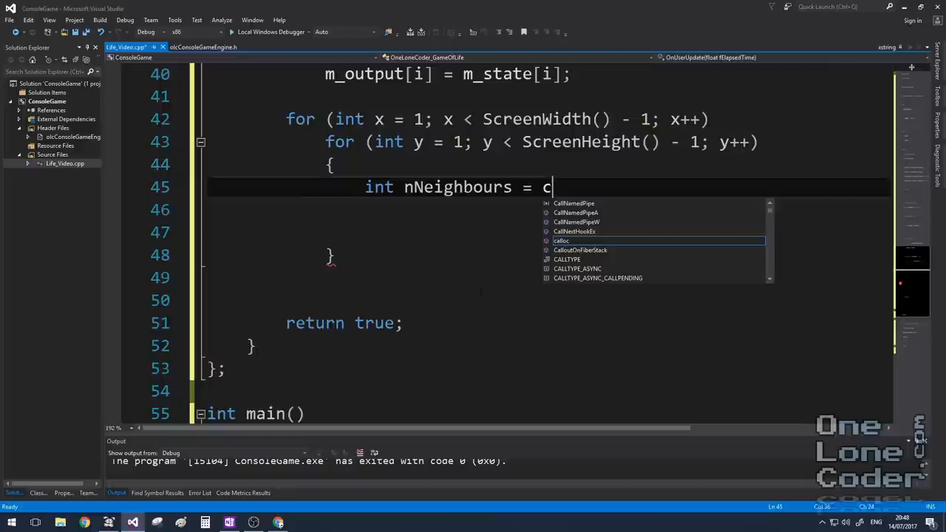
pyautogui.write('ell(x-1,')
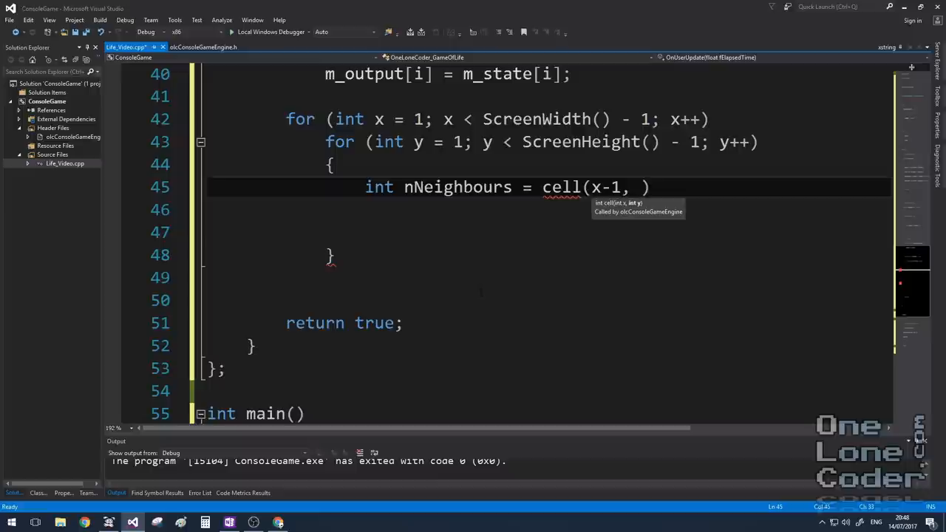
pyautogui.write('y-1) +')
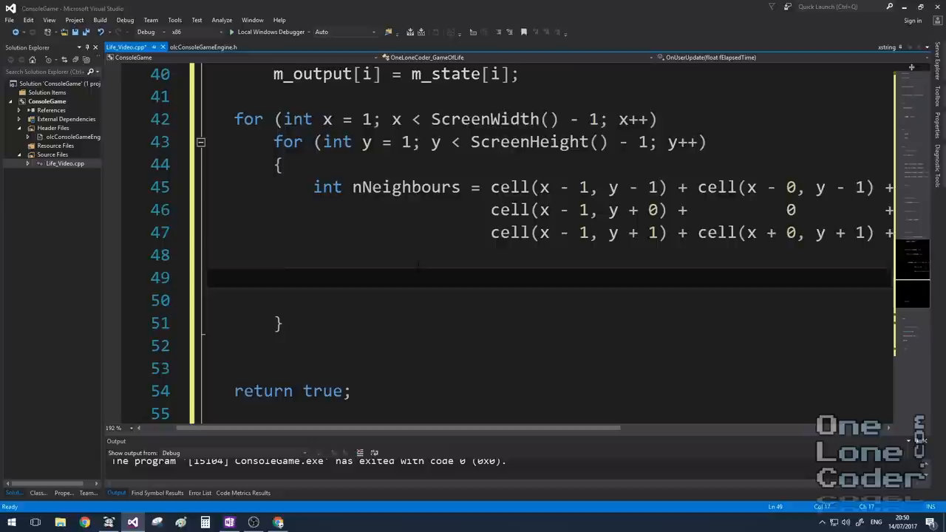
# Add if(cell(x, y) == 1) so live cells survive on 2 or 3 neighbours, dead cells on 3.
pyautogui.write('if(cell(x, y) =)')
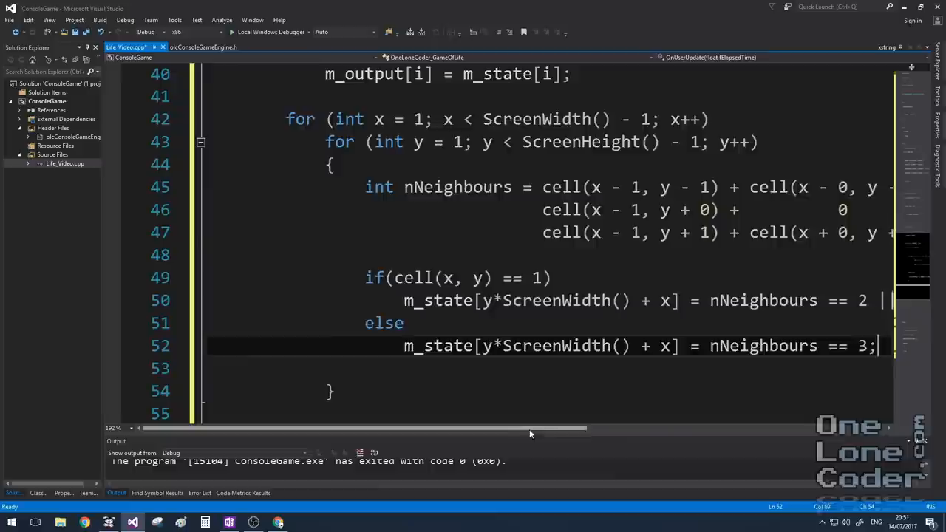
pyautogui.scroll(-3)
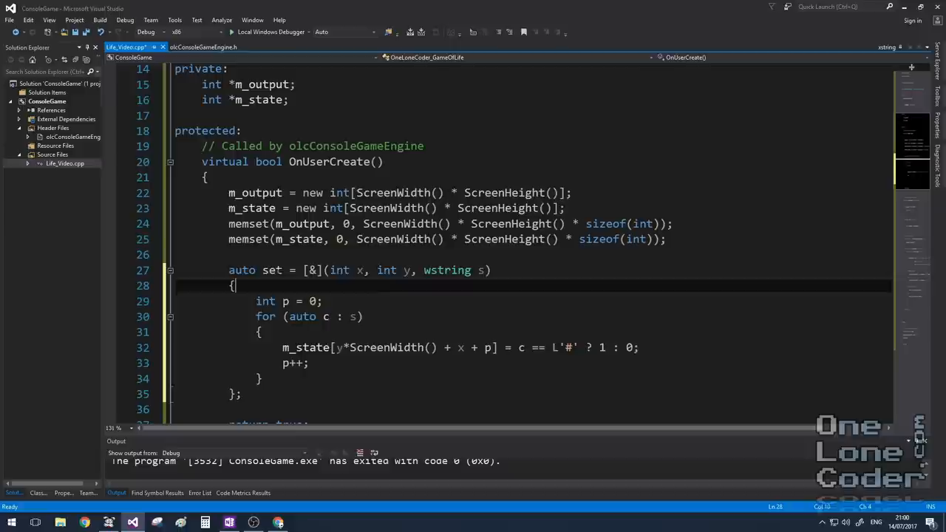
# Move to the top of OnUserUpdate with the m_keys[VK_SPACE] early-return check.
pyautogui.doubleClick(446, 269)
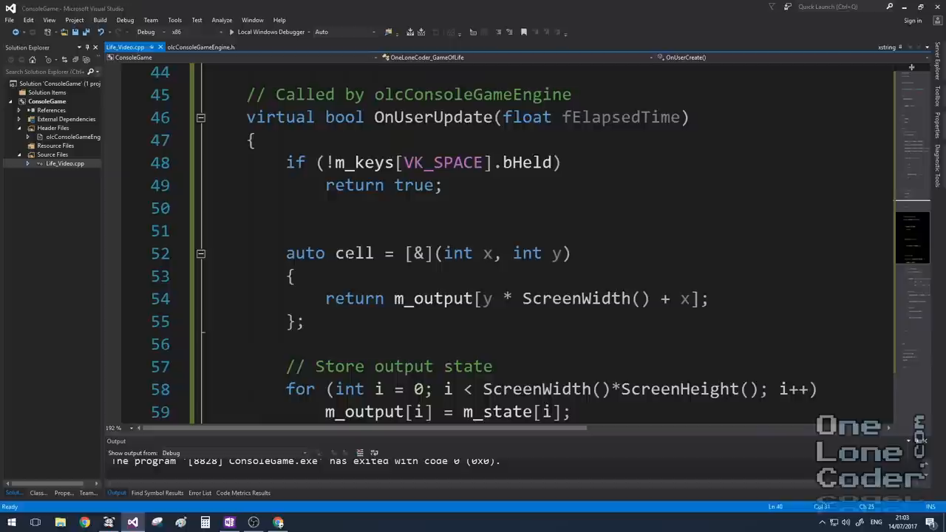
# Start OnUserUpdate with this_thread::sleep_for(50ms); in place of the space-key check.
pyautogui.write('this_thread::sleep_for(50ms);')
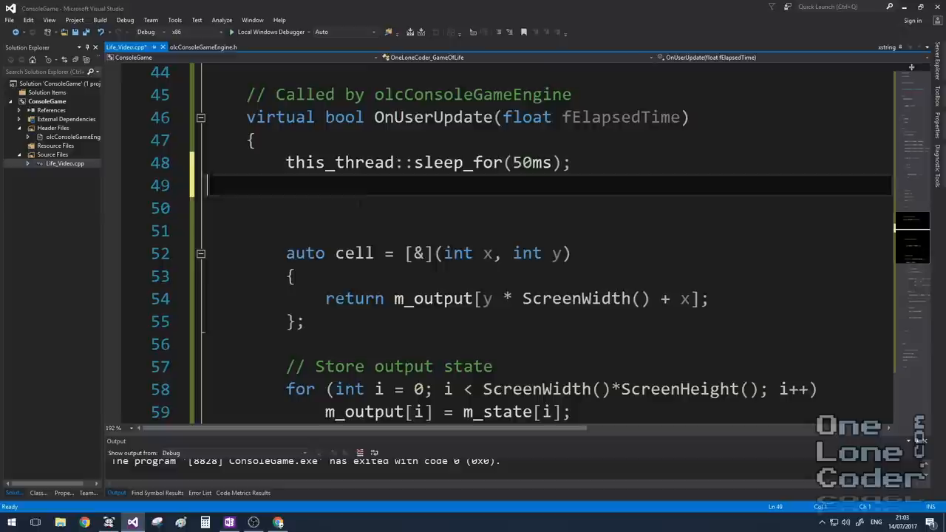